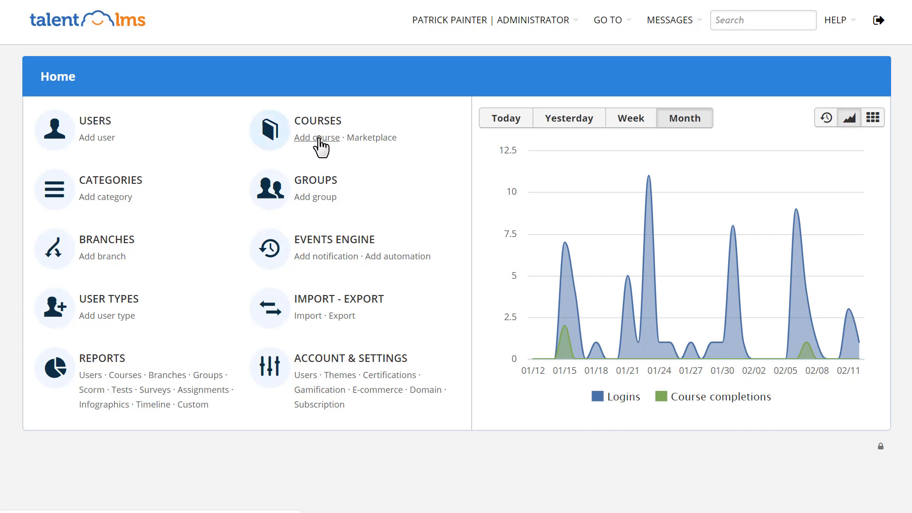
Step: Create the 'How to Boost Your Sales Negotiation Skills' course in 1. Sales with Modern certification
left_click(317, 138)
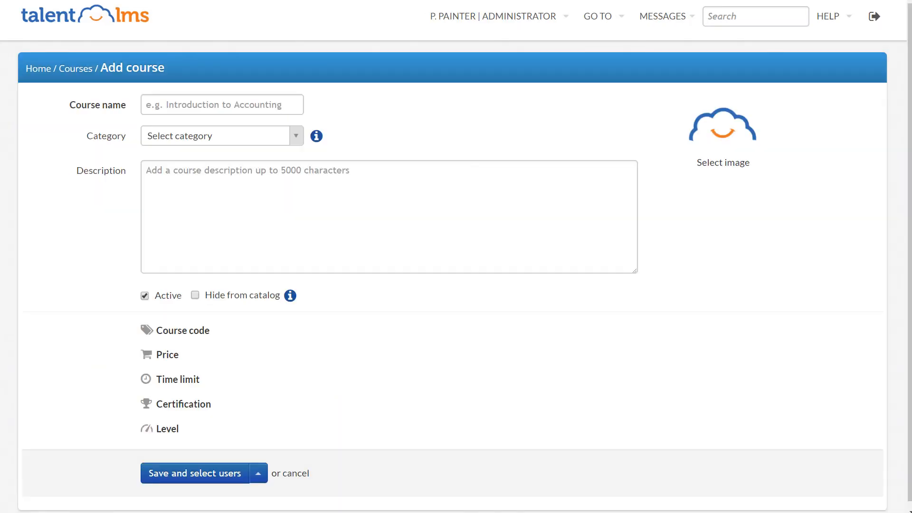
type("Boost Your Sales Negotiation Skills")
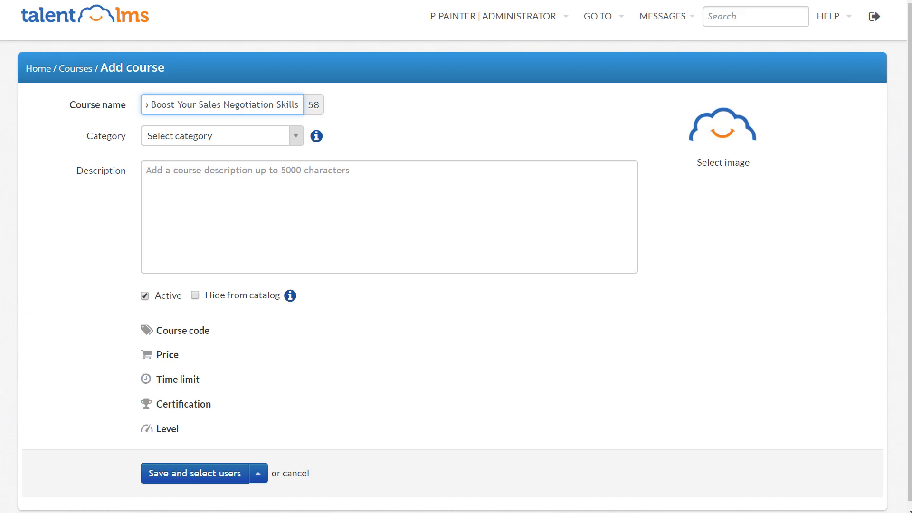
left_click(221, 136)
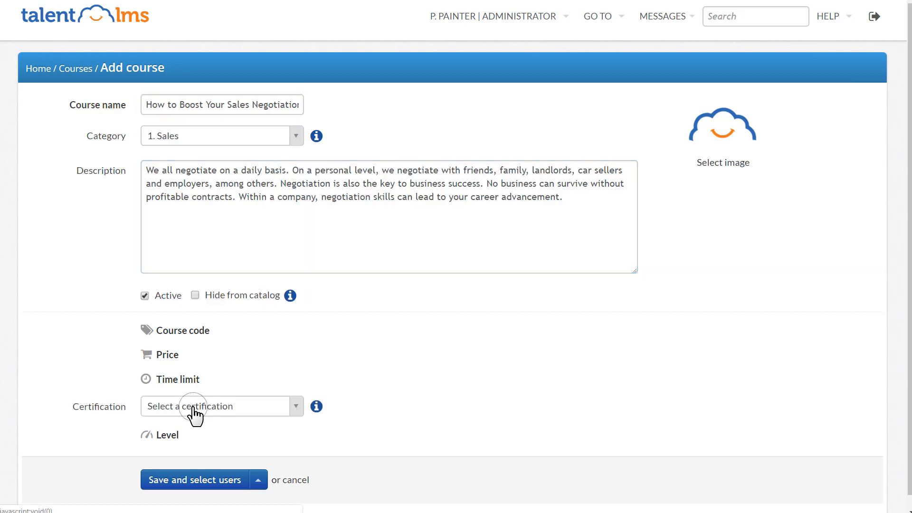
left_click(221, 406)
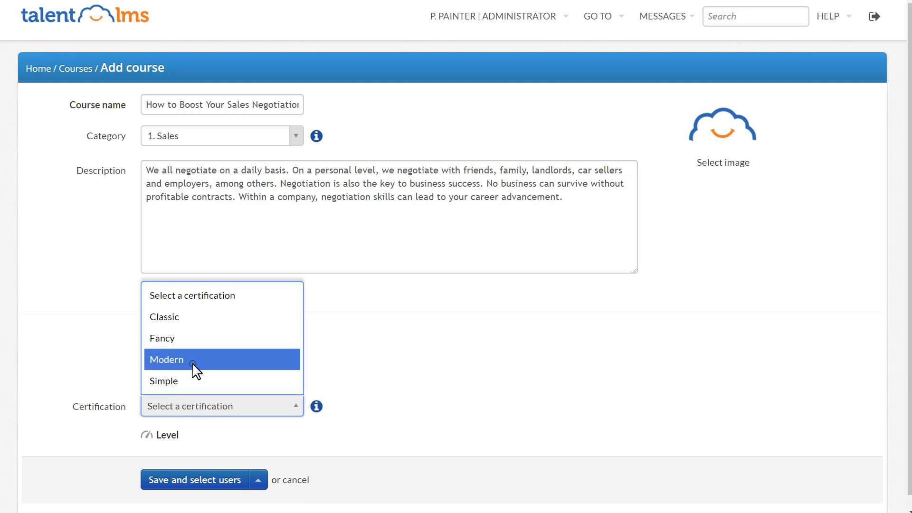
left_click(166, 359)
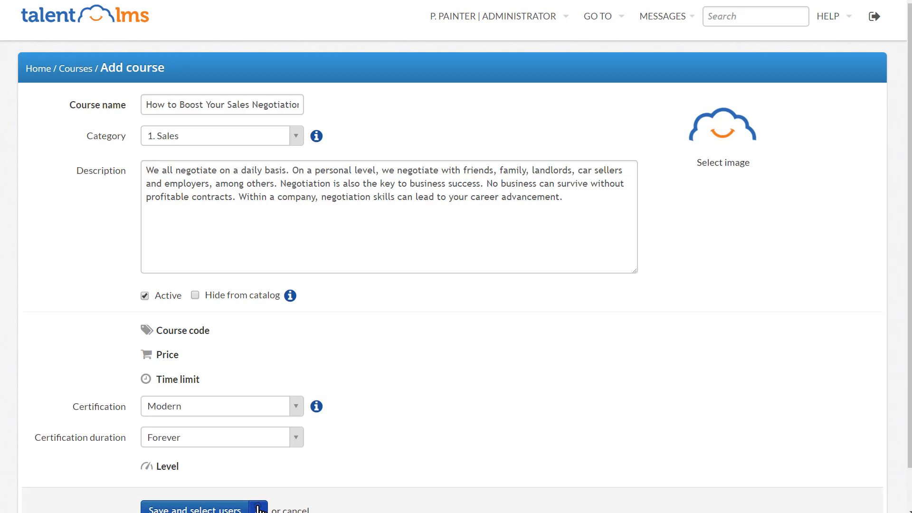
left_click(258, 507)
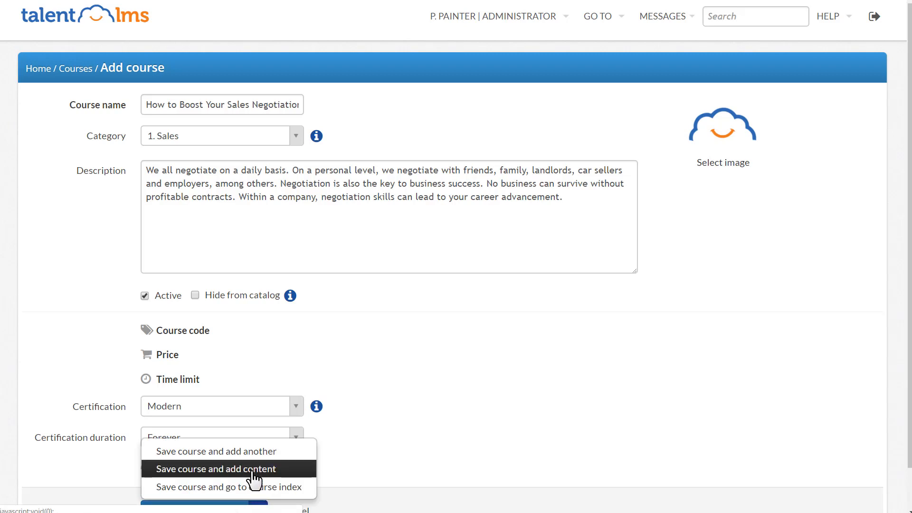
left_click(215, 468)
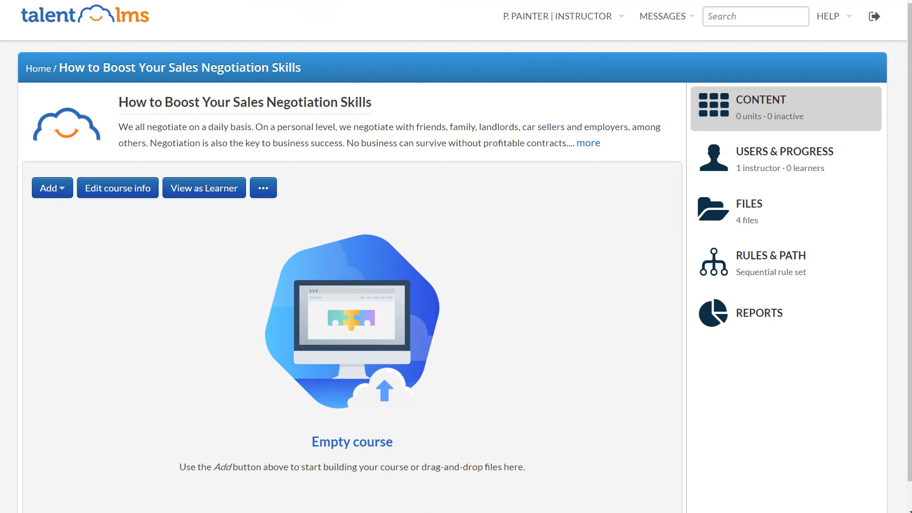
Step: Start a new text content unit titled 'Why Negotiation is Important'
left_click(52, 188)
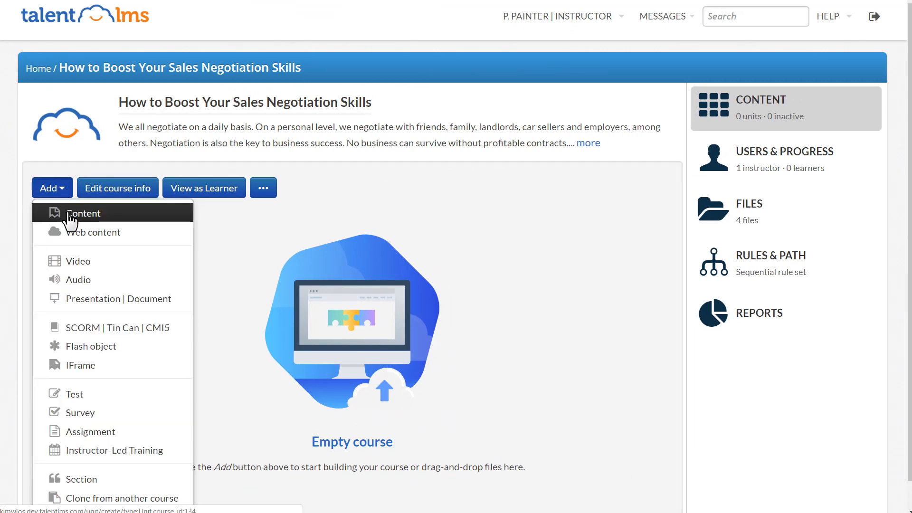
left_click(83, 212)
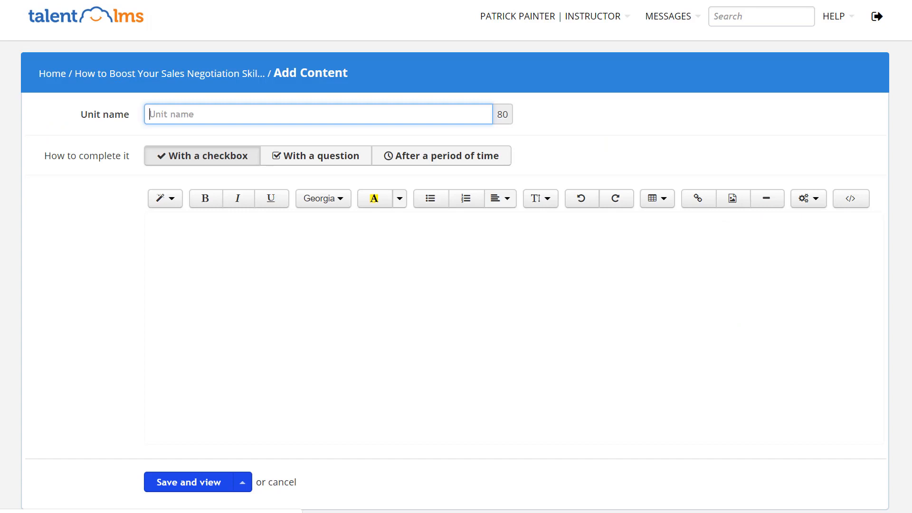
type("Why Negotiation is Important")
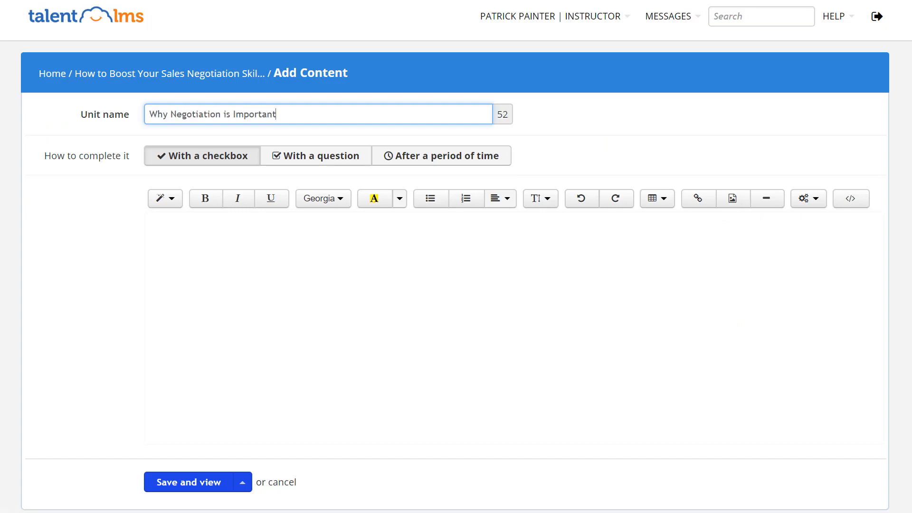
Step: Upload business-handshake.jpg into the unit and save it back to the course
left_click(399, 198)
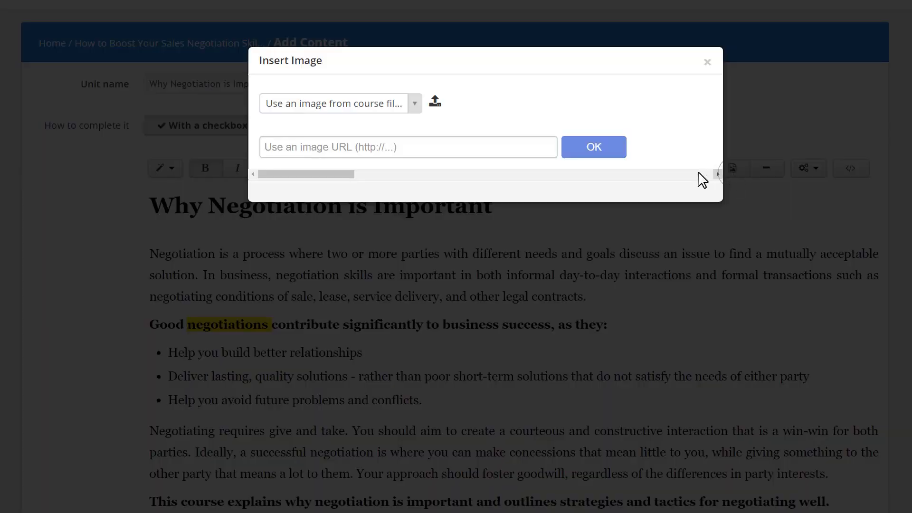
left_click(434, 102)
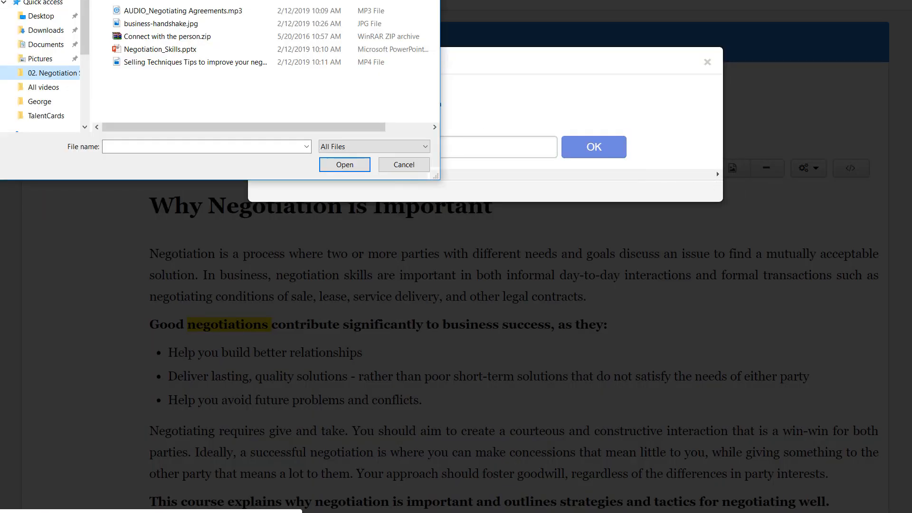
left_click(162, 23)
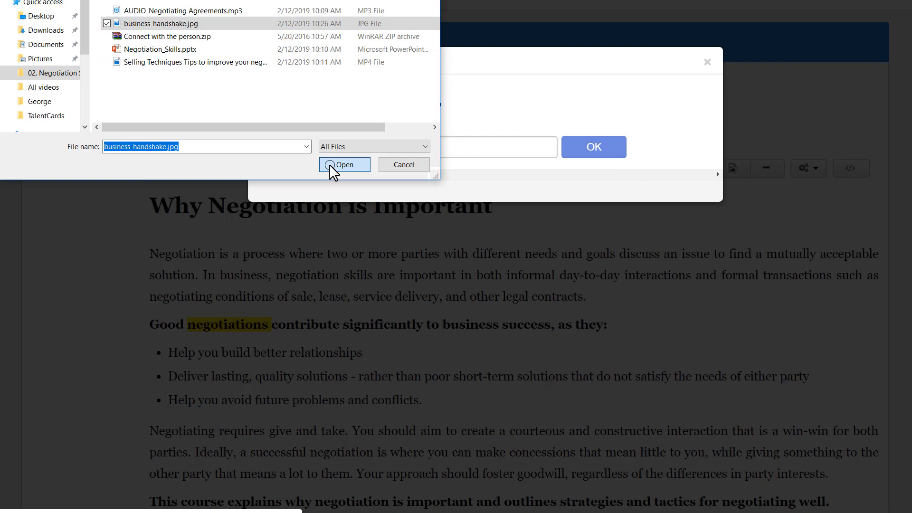
left_click(344, 165)
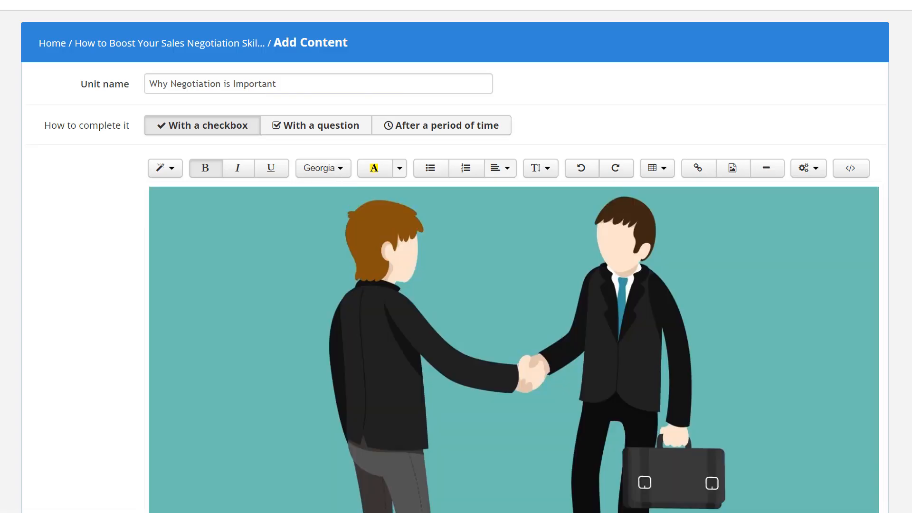
scroll("down", 3)
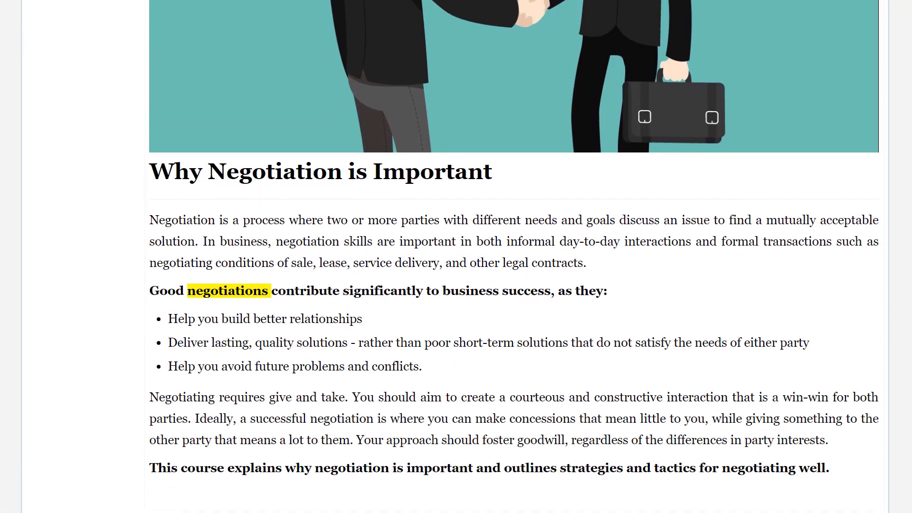
left_click(242, 464)
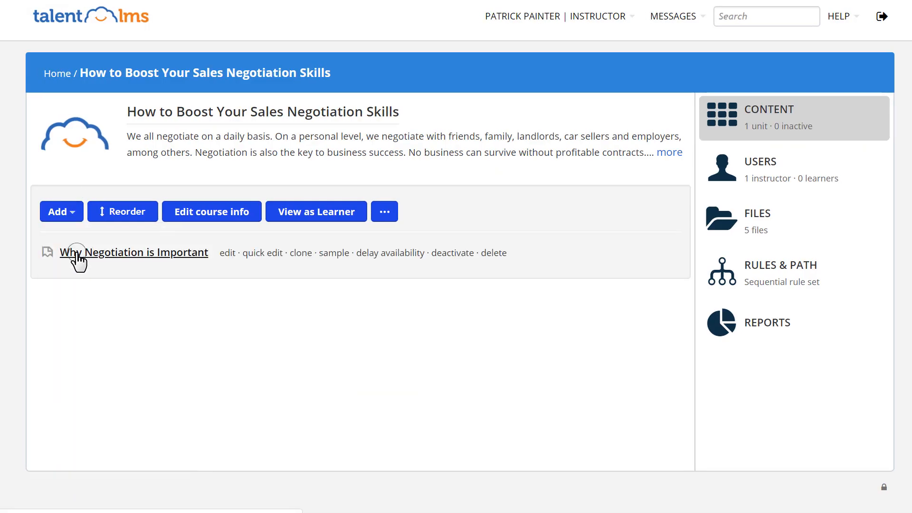
Step: Load the LinkedIn selling-versus-negotiating article into a web unit and save to the units list
left_click(57, 211)
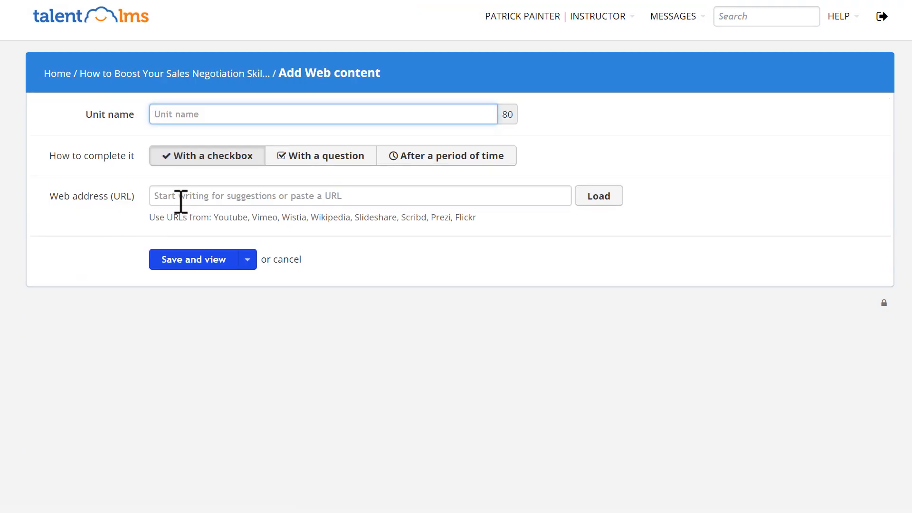
type("https://www.linkedin.com/pulse/make-sure-you-dont-mix-up-selling-negotiating-chris-murray")
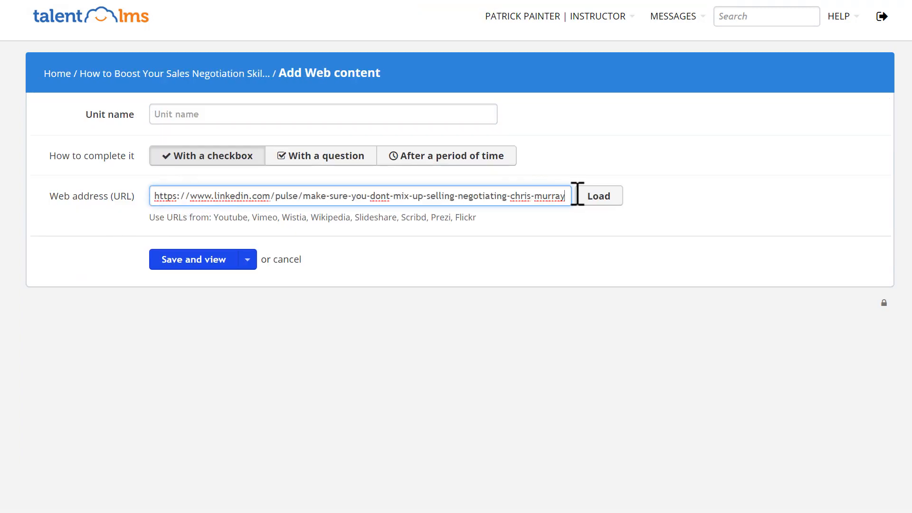
left_click(598, 195)
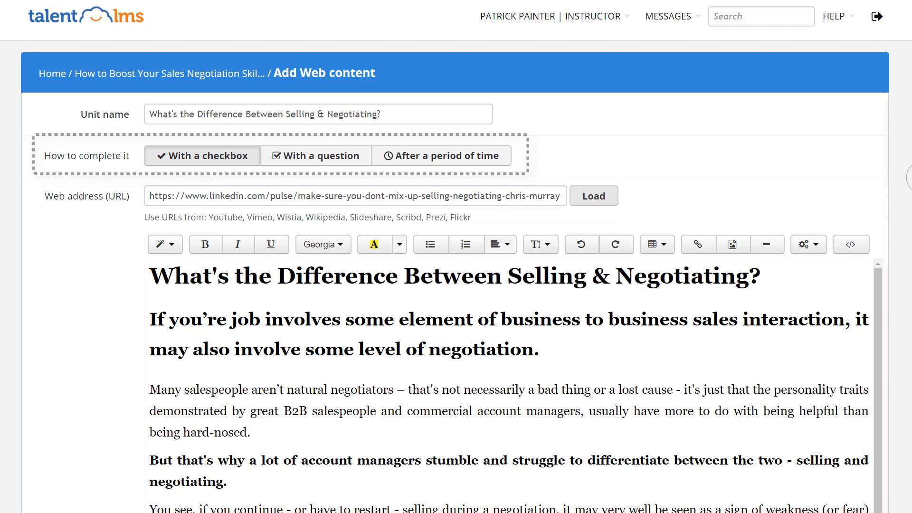
scroll("down", 3)
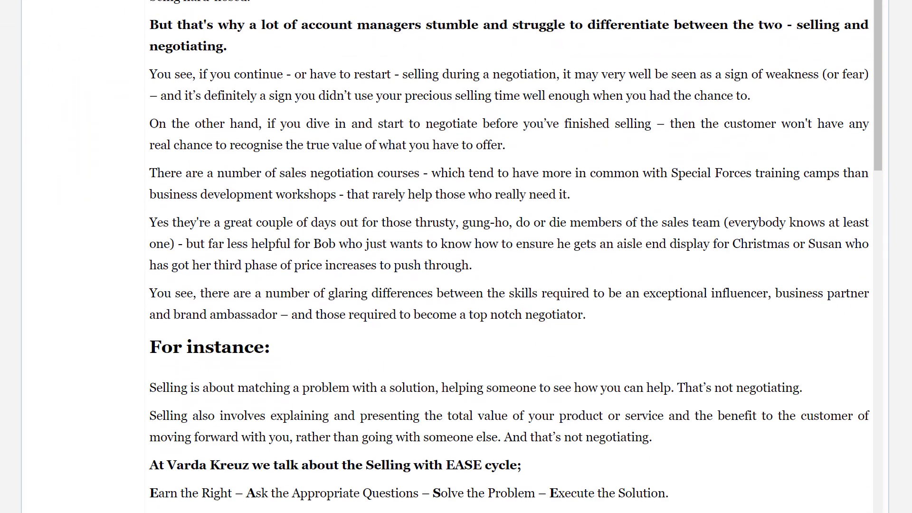
left_click(242, 463)
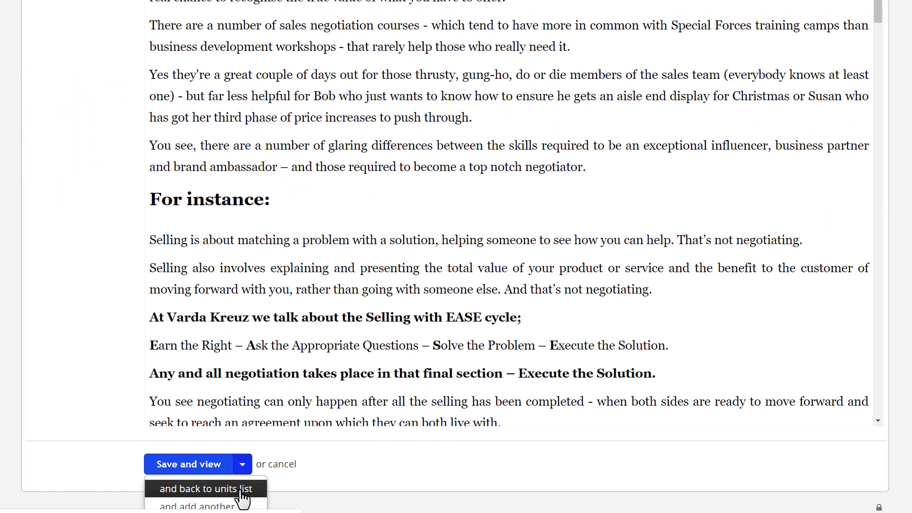
left_click(204, 489)
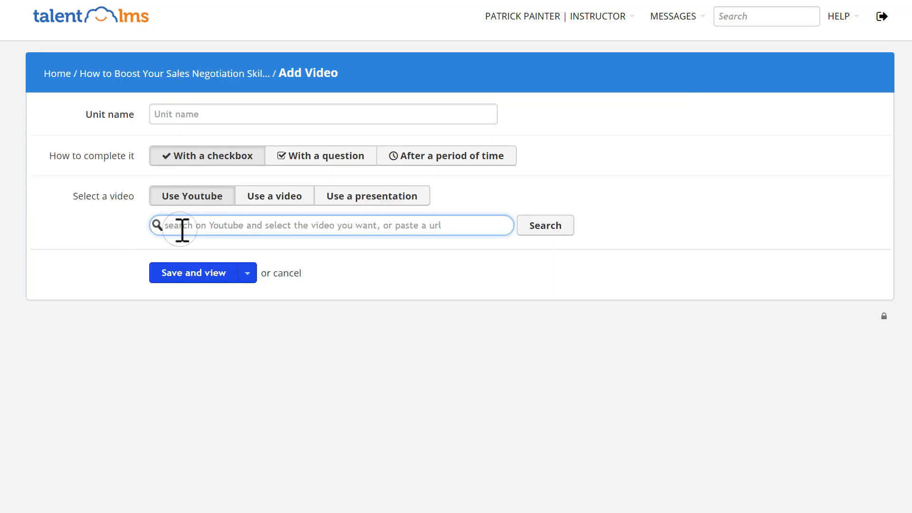
Step: Load the YouTube negotiation video and make the unit complete after 60 seconds
type("https://www.youtube.com/watch?v=_ZfuWjqEnZs&t=1s")
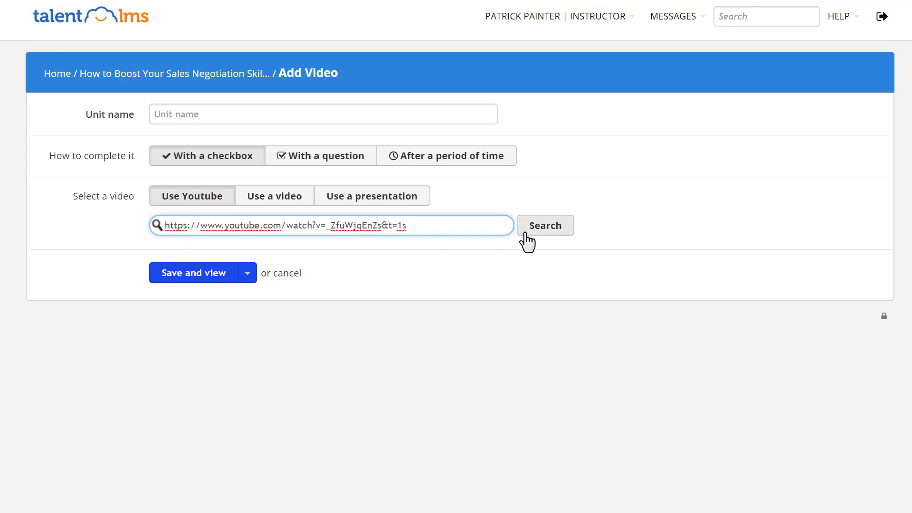
left_click(544, 225)
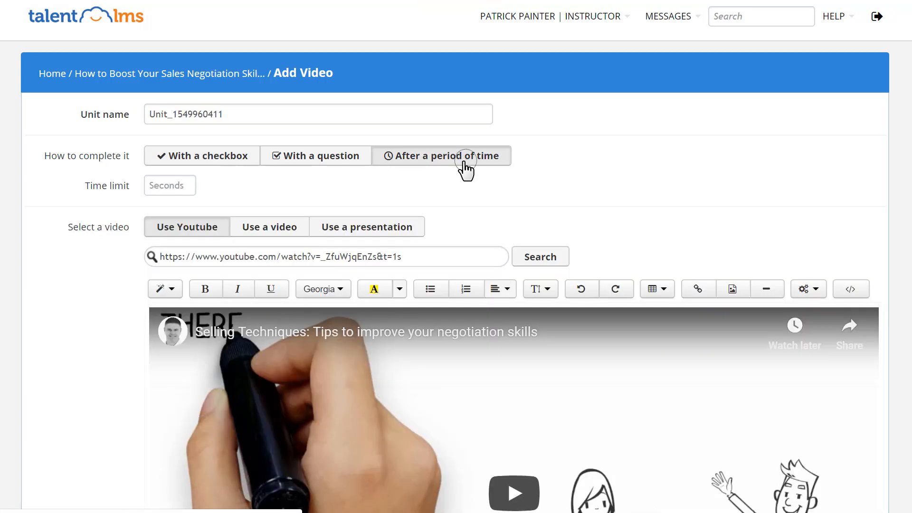
type("60")
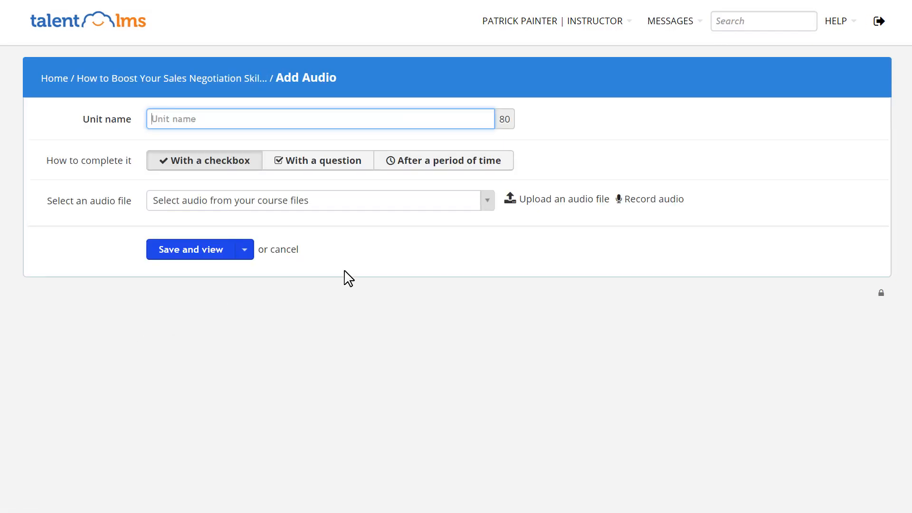
Step: Record and submit a short audio clip, then save the audio unit back to units list
left_click(656, 199)
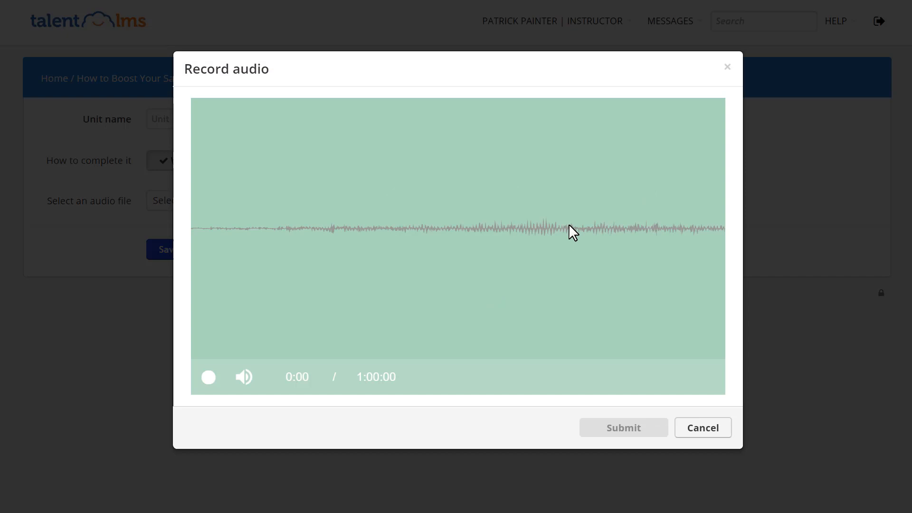
left_click(208, 377)
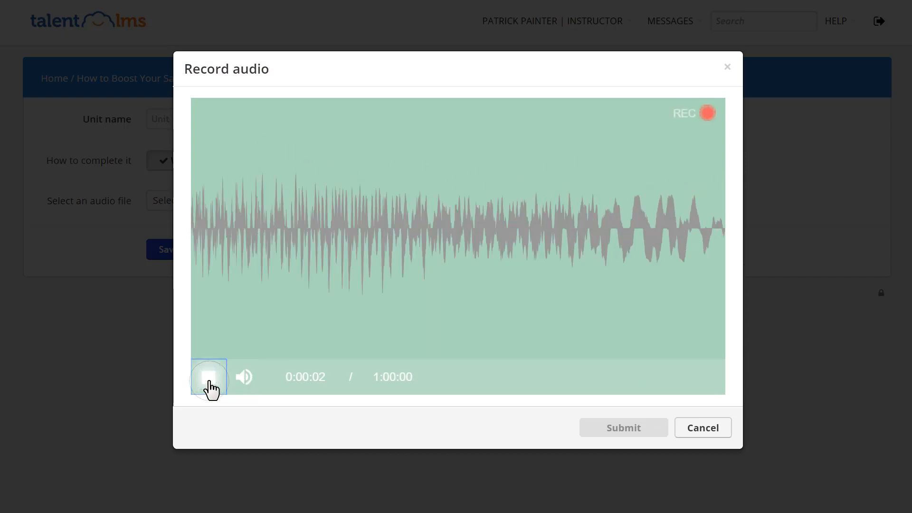
left_click(208, 376)
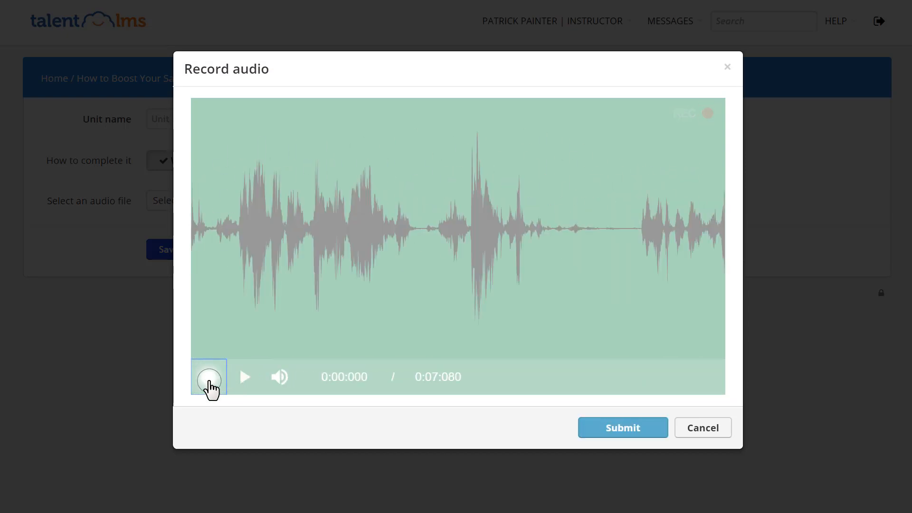
left_click(621, 428)
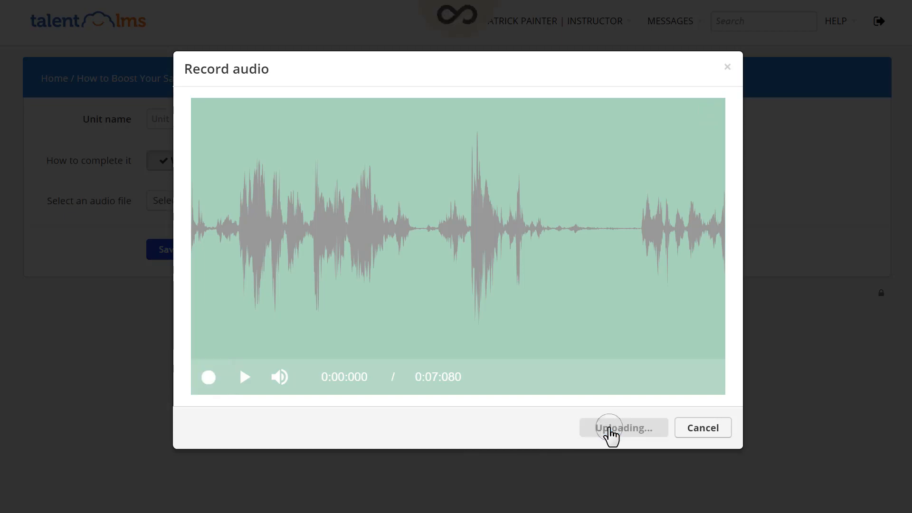
left_click(623, 428)
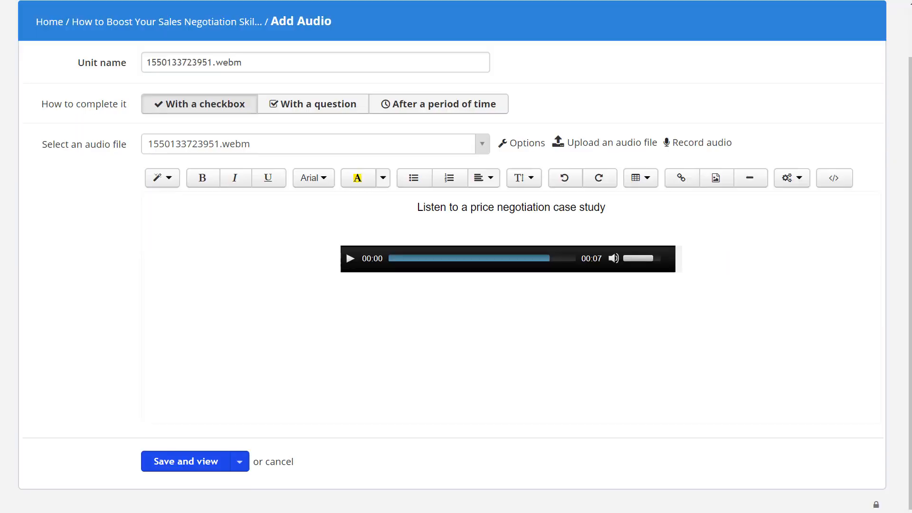
left_click(185, 461)
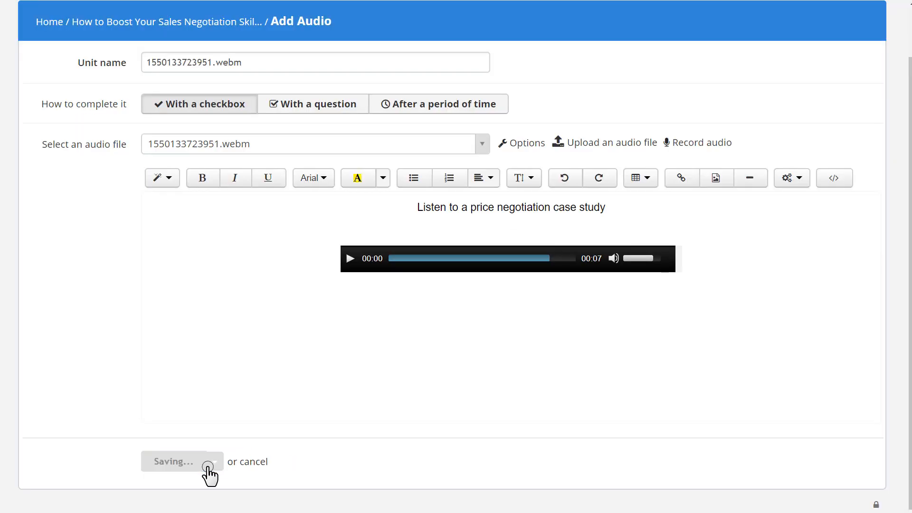
left_click(174, 461)
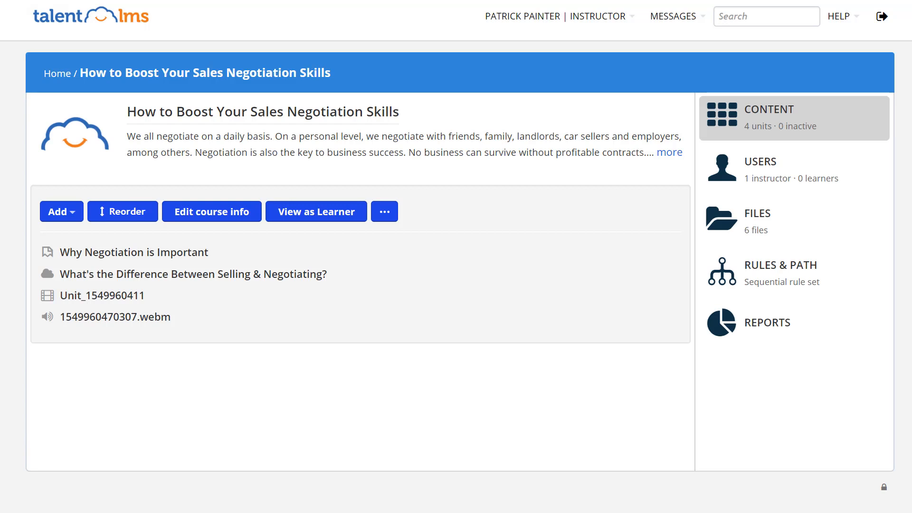
Step: Add the 'Negotiation and Psychology' presentation unit with Negotiation_Skills.pptx and save it
left_click(57, 211)
type("Negotiation and Psychology")
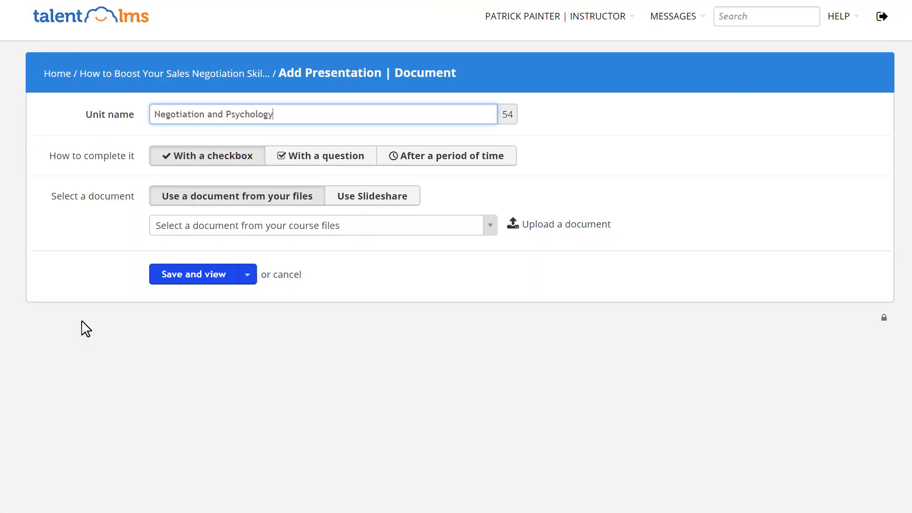
mouse_move(550, 230)
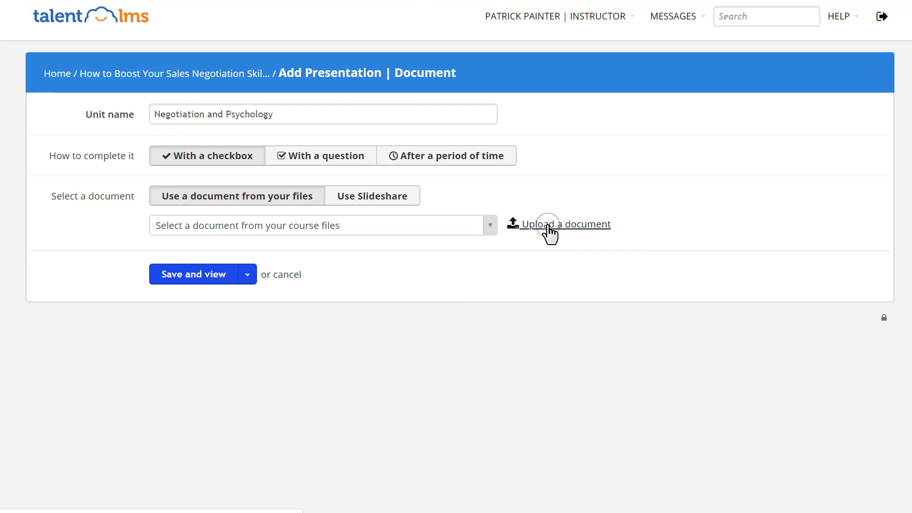
left_click(564, 224)
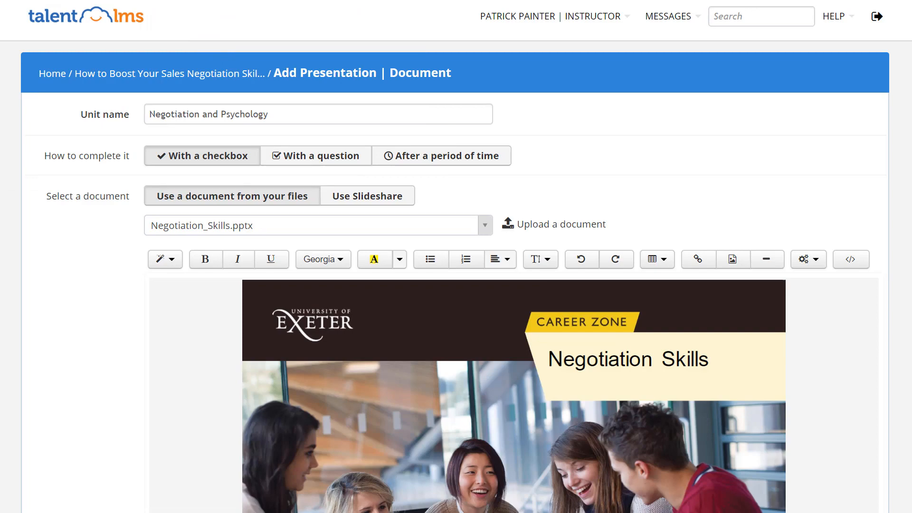
left_click(316, 155)
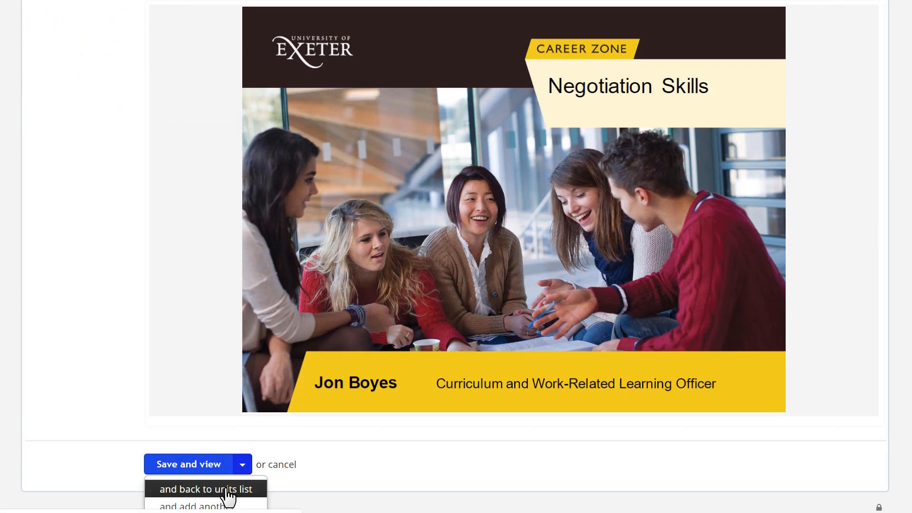
left_click(205, 489)
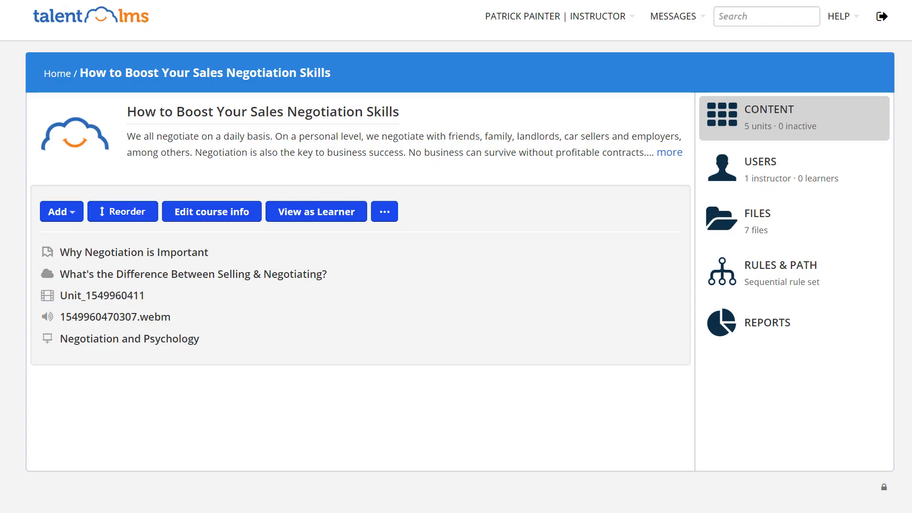
left_click(57, 211)
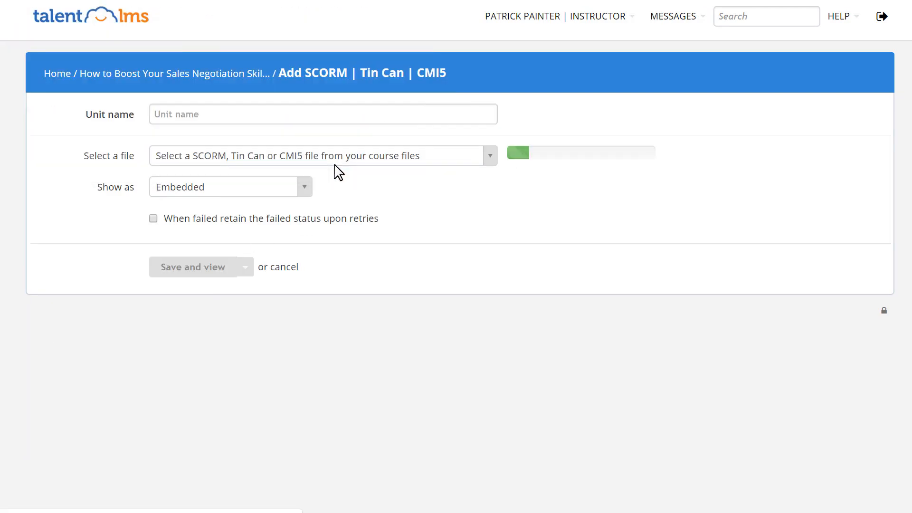
Step: Show the 'Connect with the person' SCORM unit as Pop-up and save to units list
left_click(304, 186)
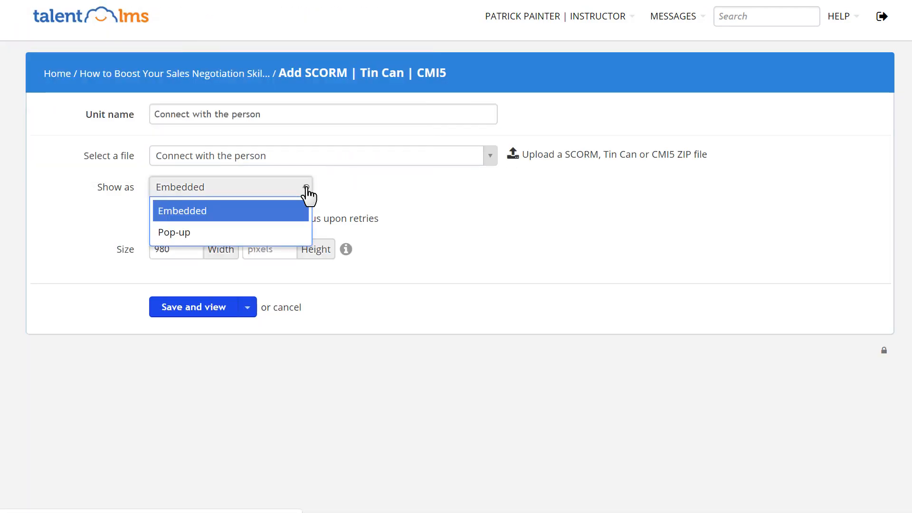
left_click(173, 233)
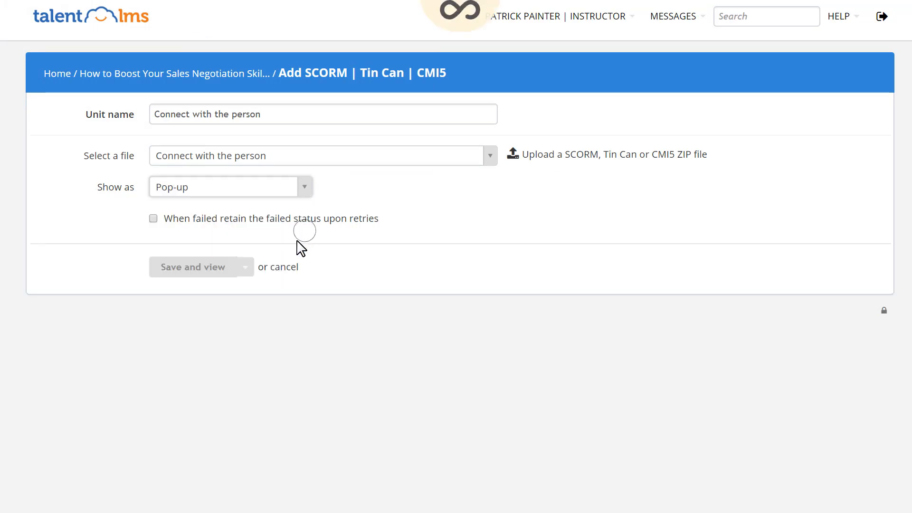
left_click(246, 267)
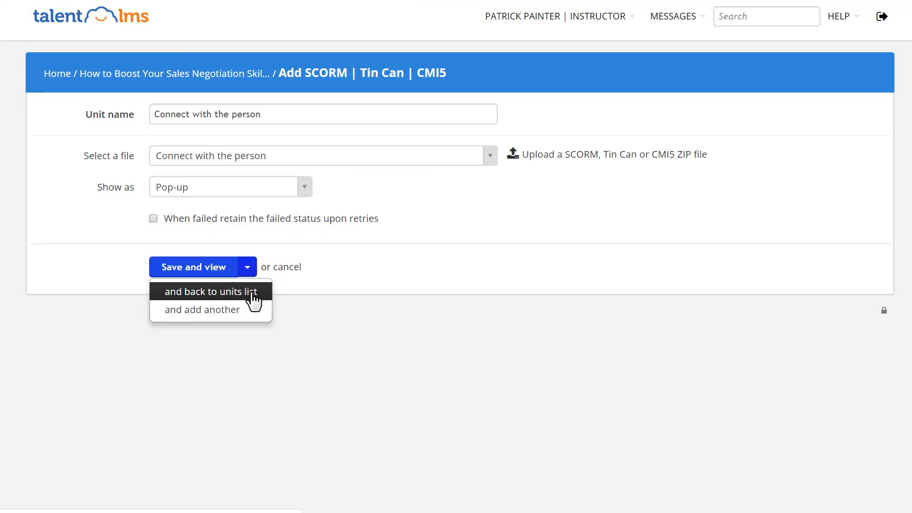
left_click(211, 291)
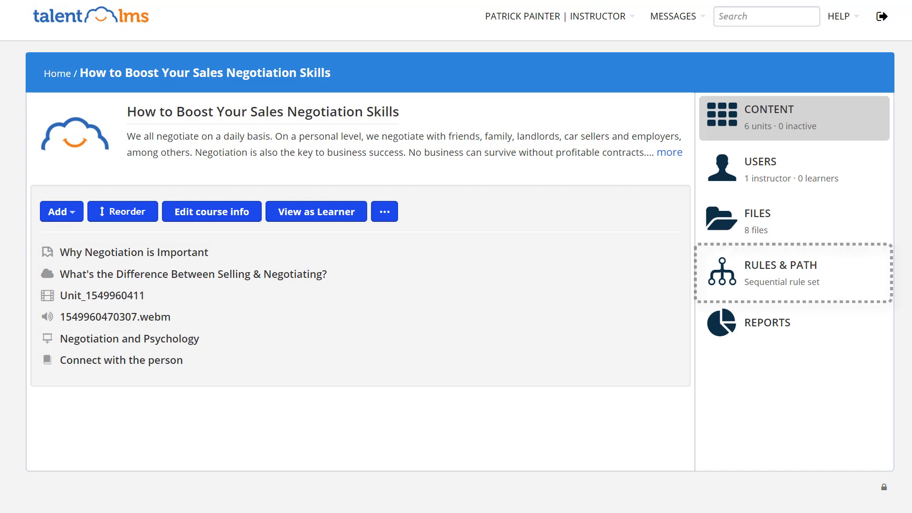
mouse_move(831, 277)
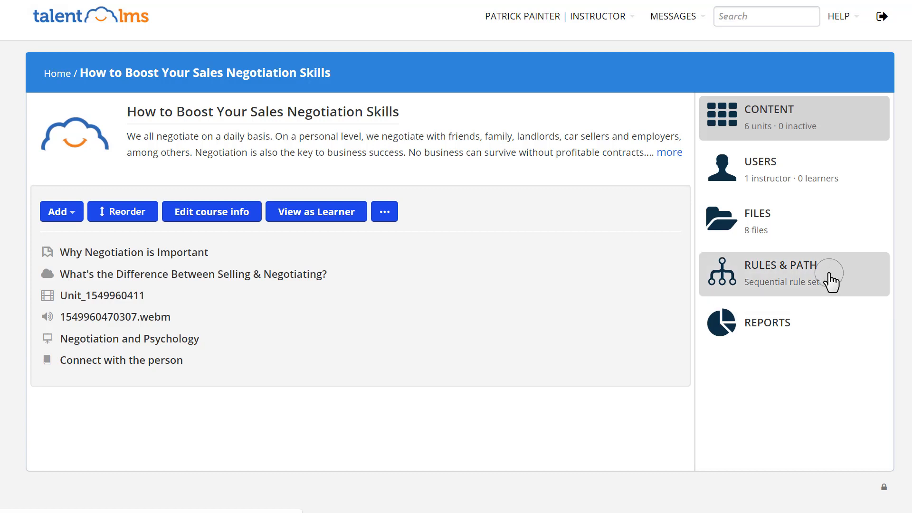
Step: Open the course's Rules & Path settings and review the Score calculated by options
left_click(781, 265)
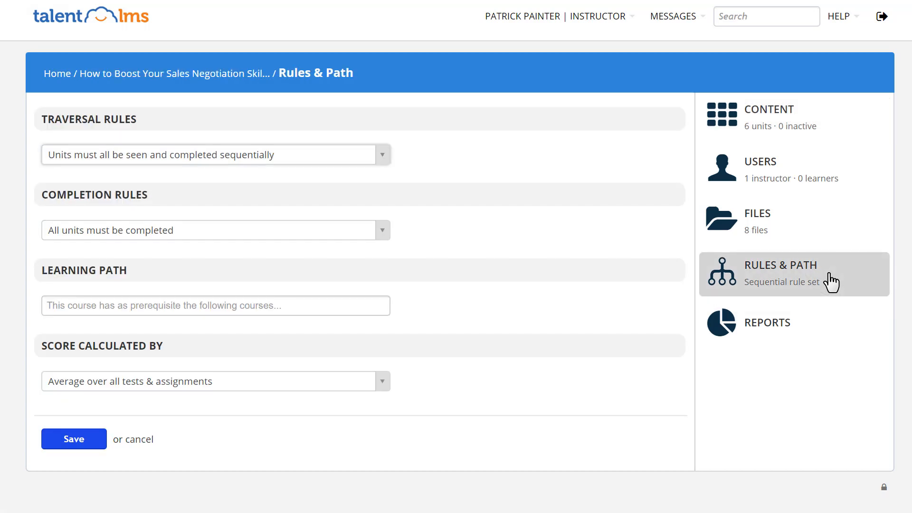
mouse_move(419, 158)
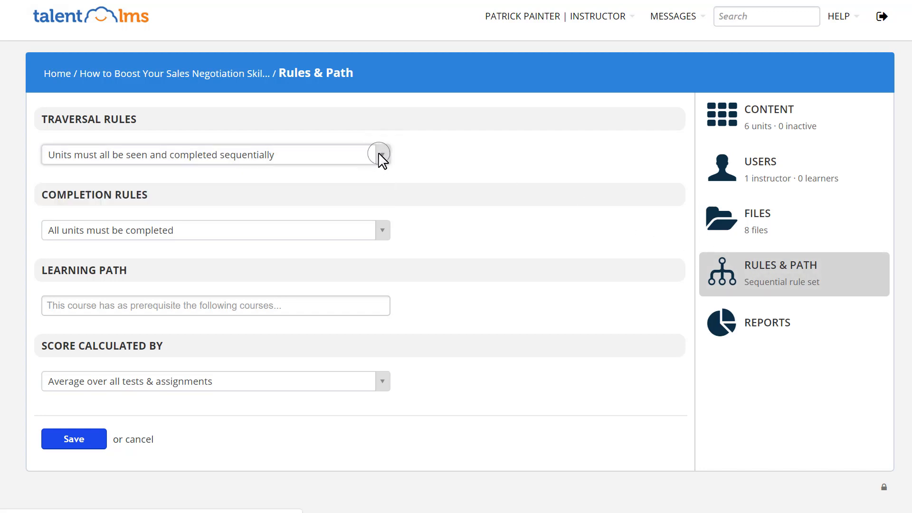
mouse_move(383, 232)
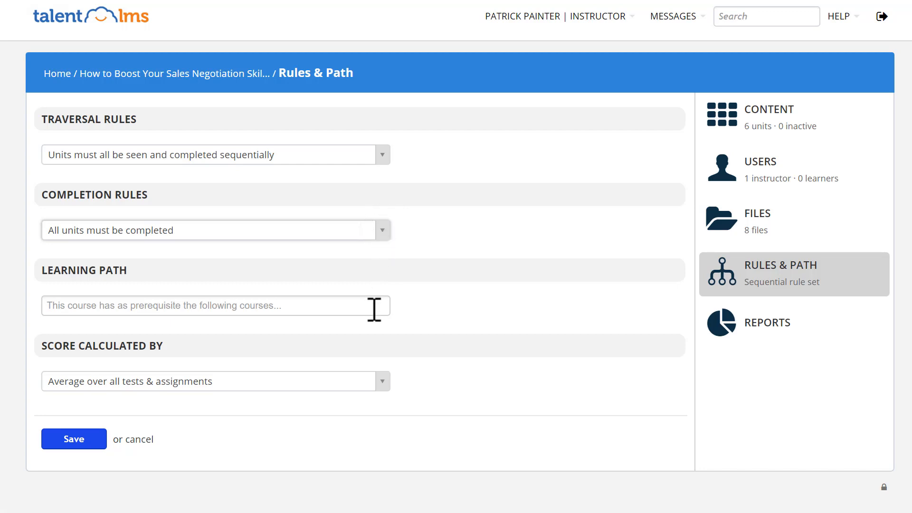
left_click(382, 381)
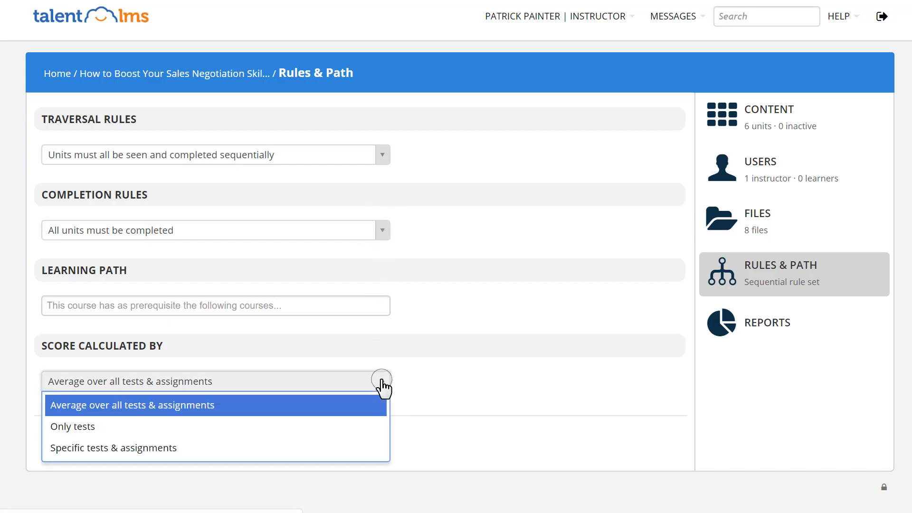